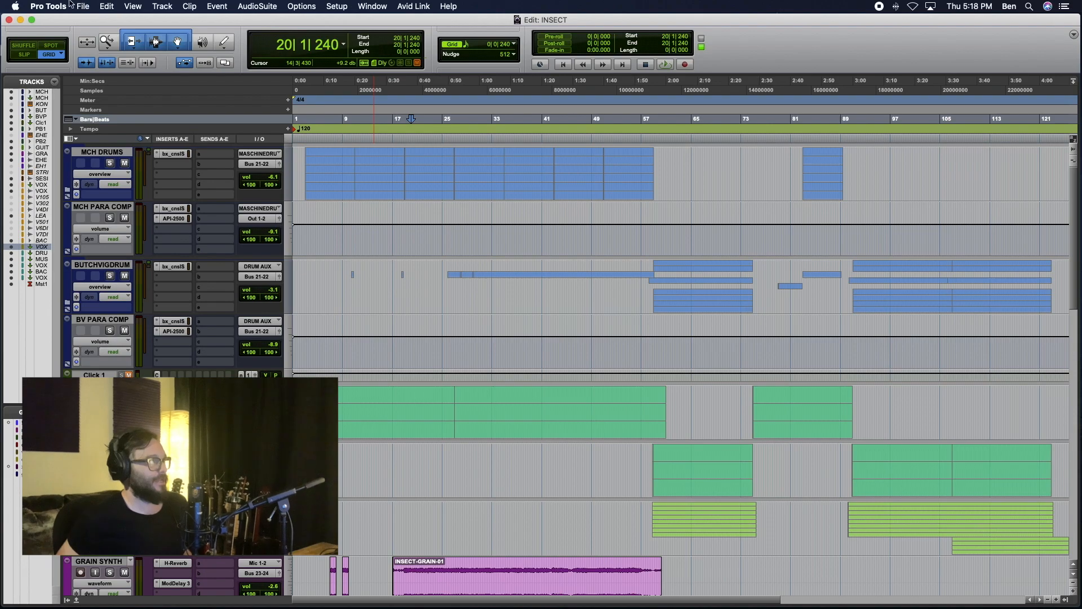
- Switch the UI Theme in Display preferences from Classic to Dark, triggering the restart prompt
click(48, 7)
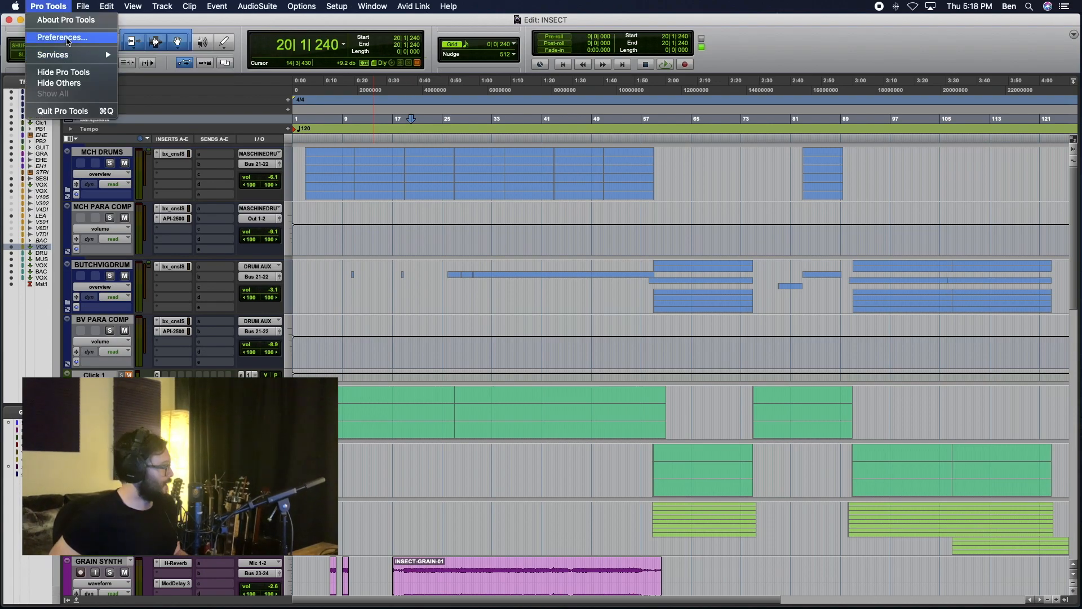
click(61, 37)
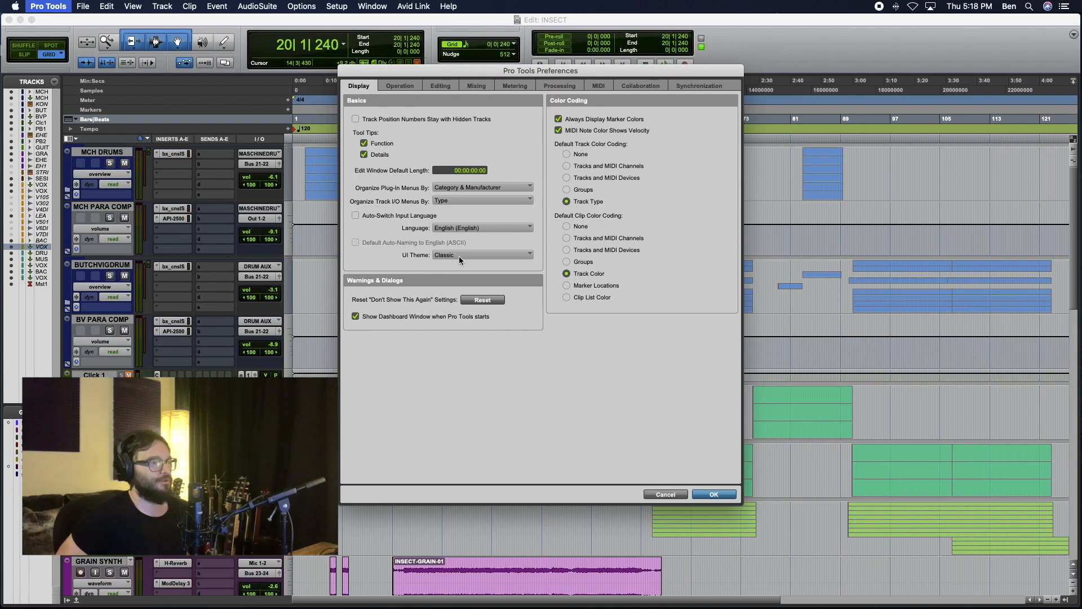
click(484, 254)
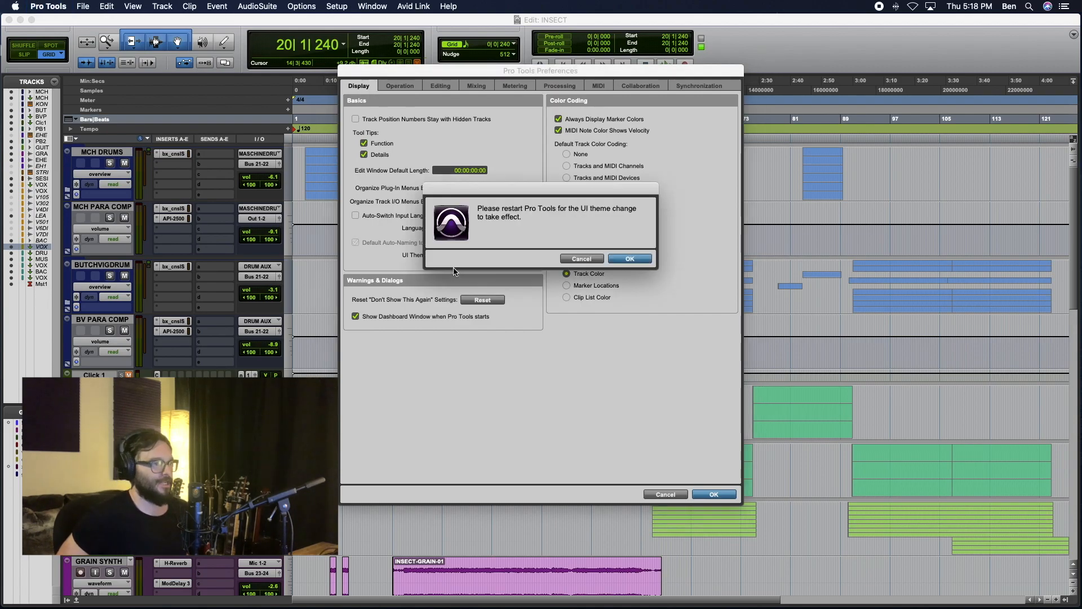
mouse_move(567, 236)
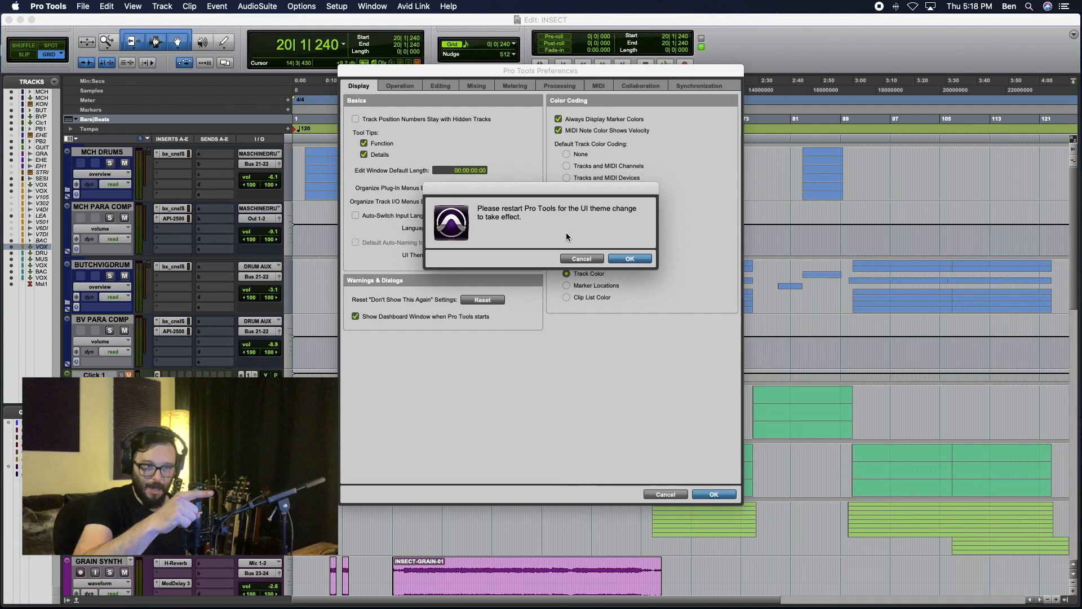